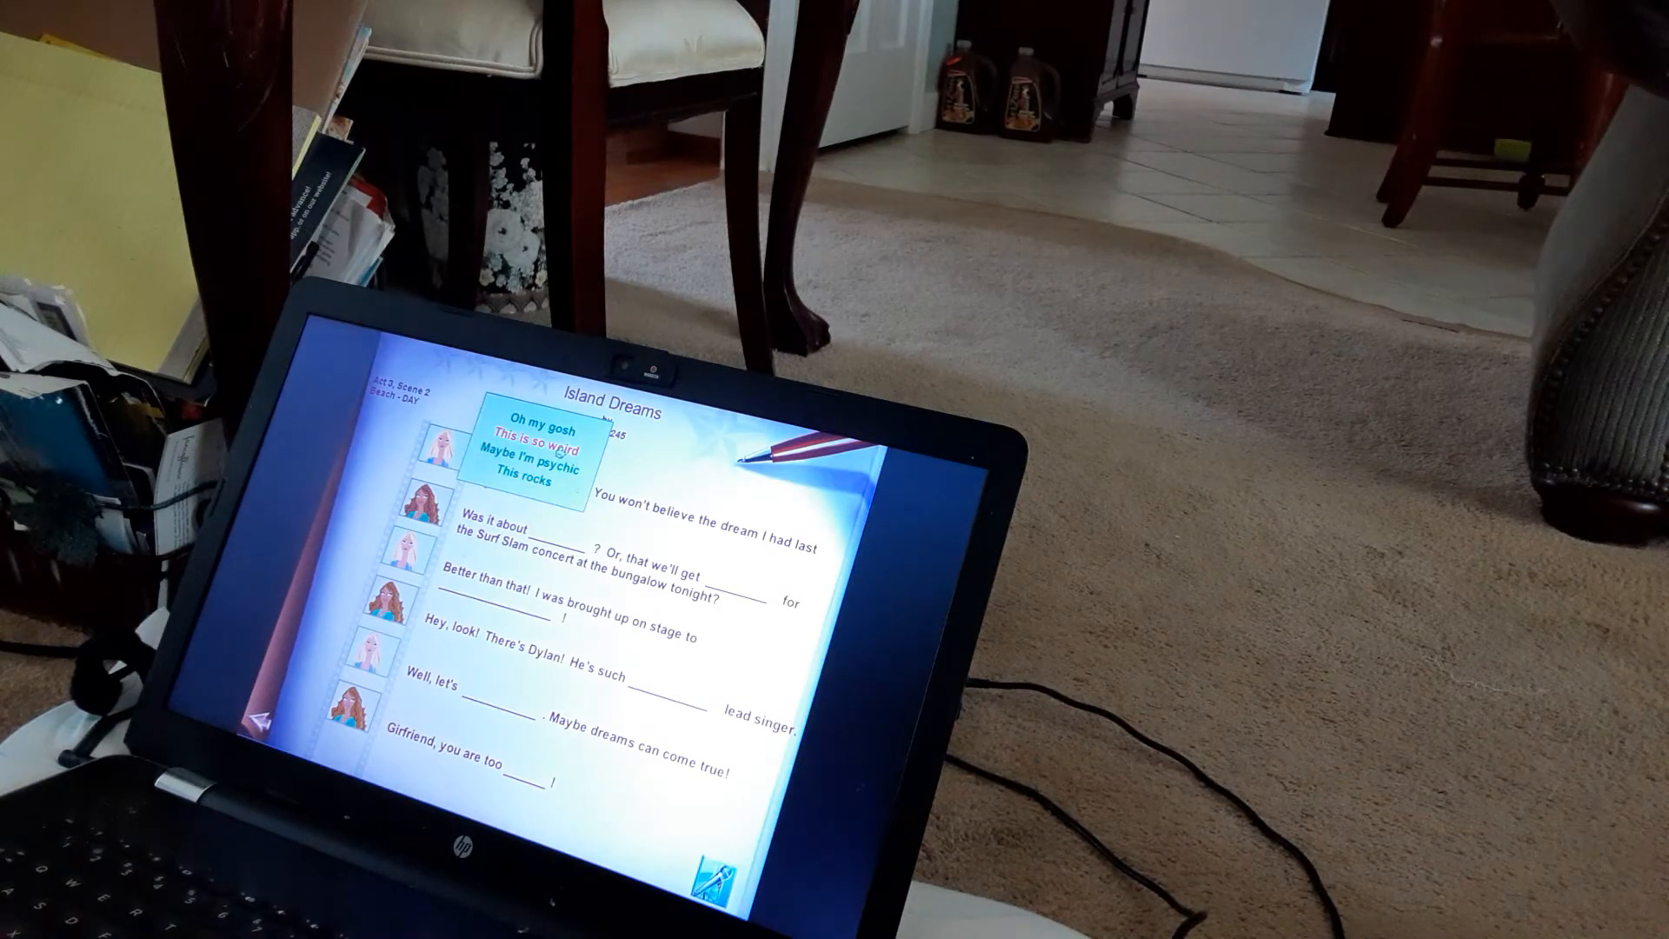
- Fill the first blank with 'This is so weird', the 'Was it about' blank with 'dolphins', and the concert blank with 'VIP passes'
{"action": "left_click", "coordinate": [541, 452]}
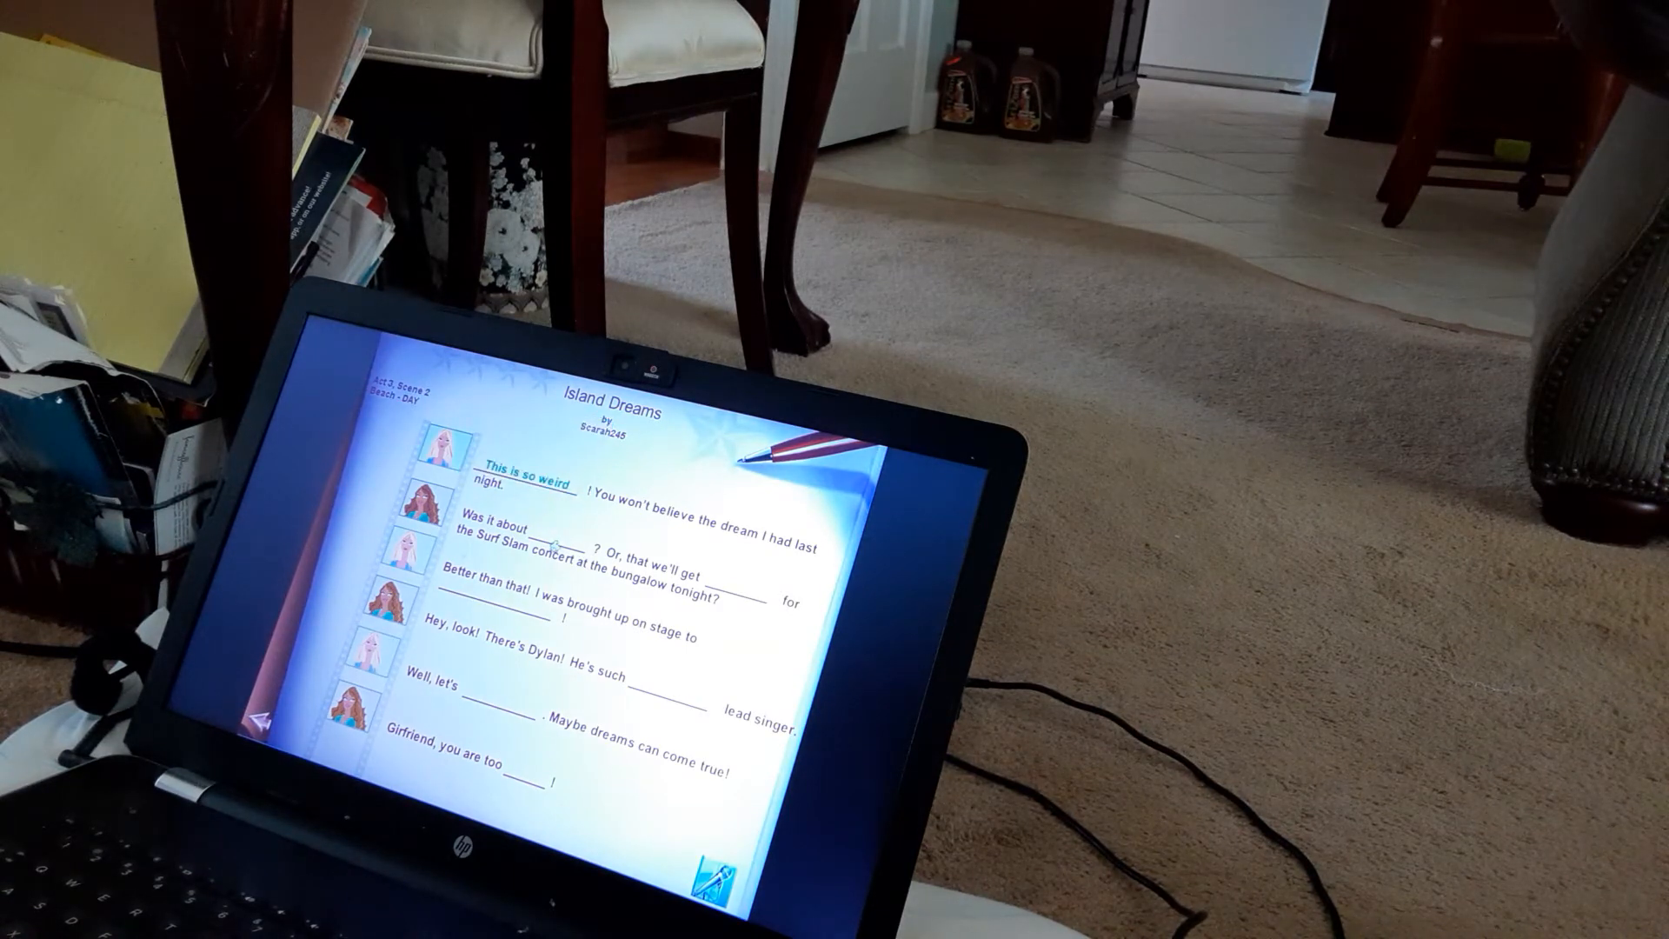
{"action": "left_click", "coordinate": [532, 485]}
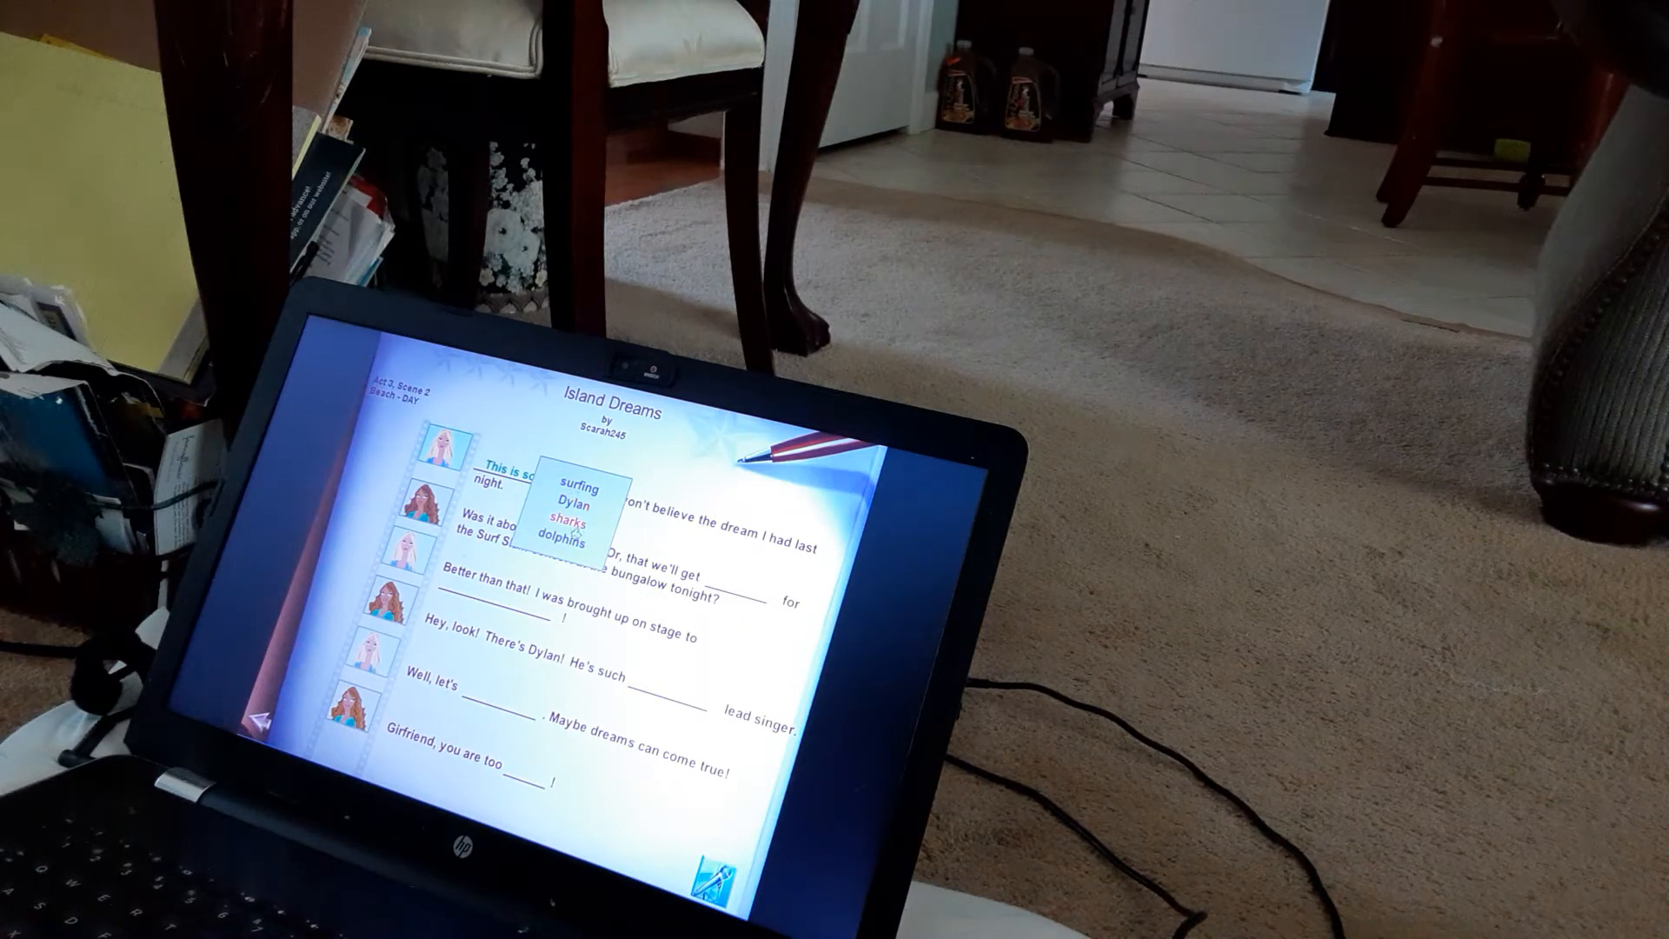
{"action": "left_click", "coordinate": [581, 541]}
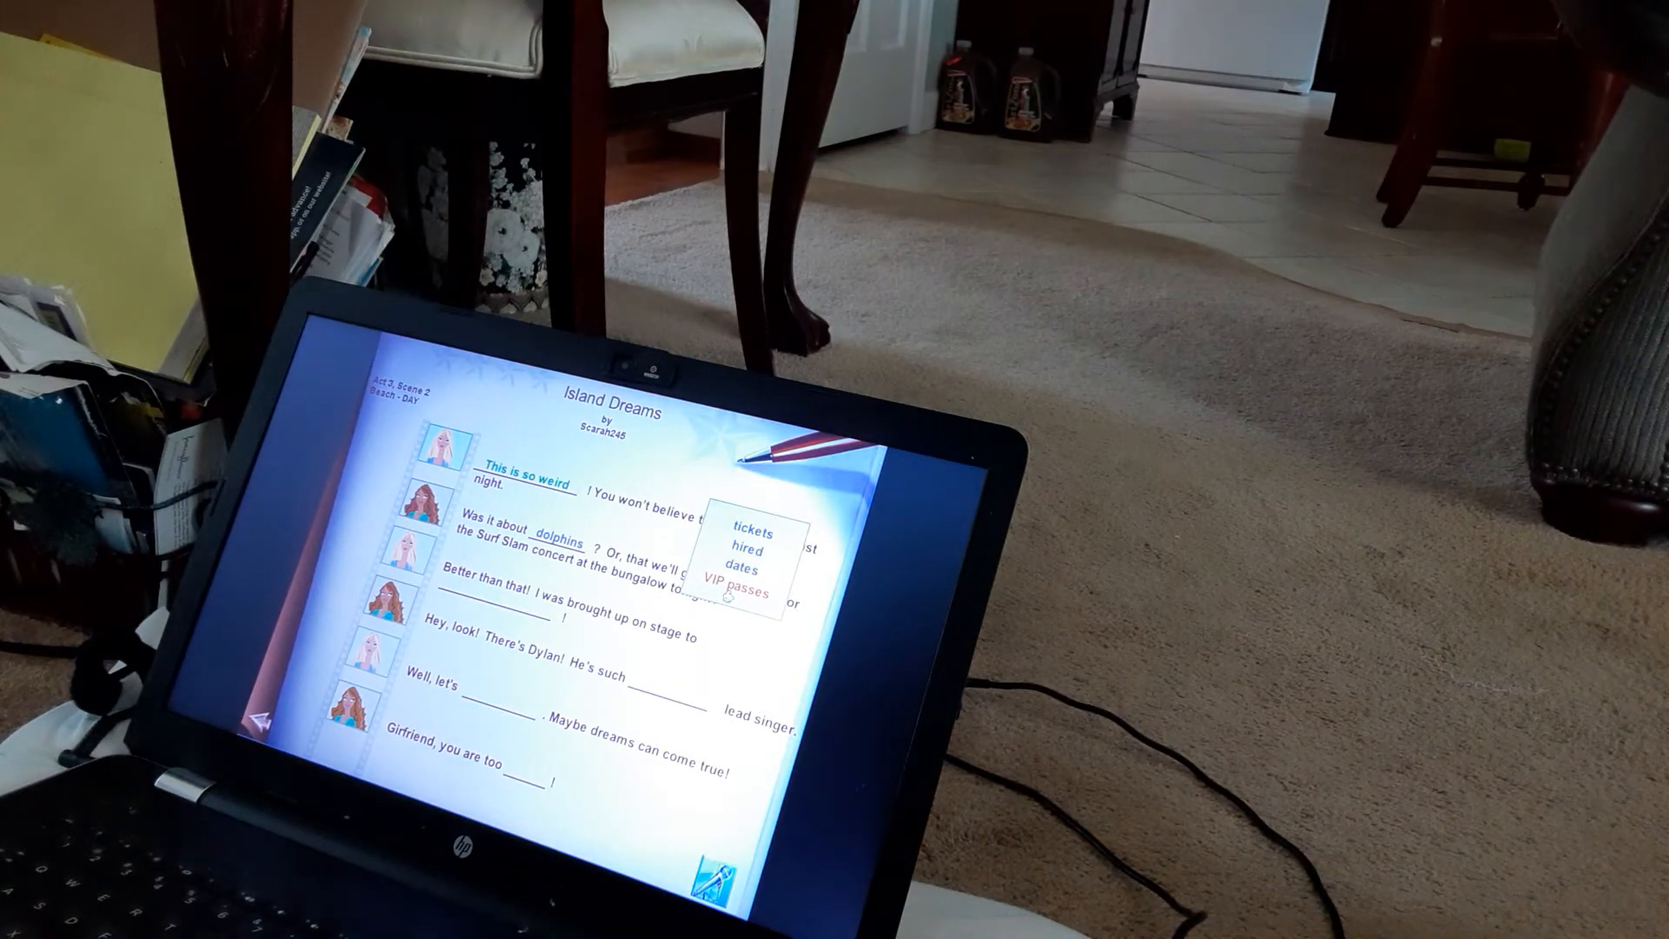
{"action": "left_click", "coordinate": [742, 592]}
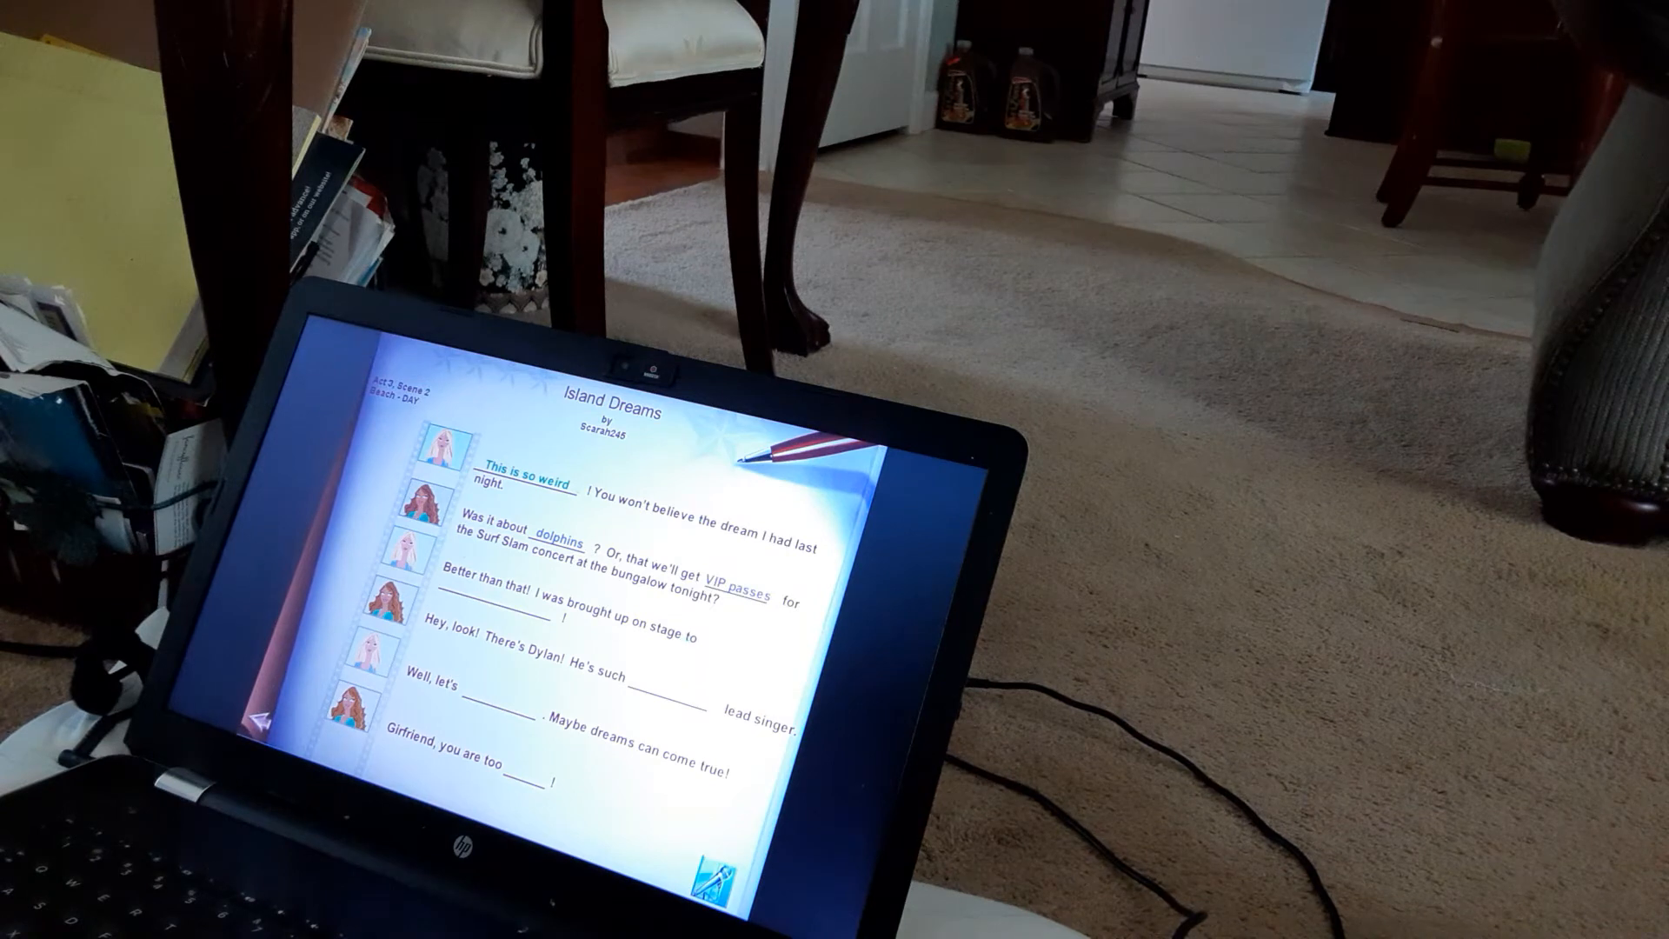
- Fill the stage blank with 'play a drum solo' and bring up choices for the final blank
{"action": "left_click", "coordinate": [521, 596]}
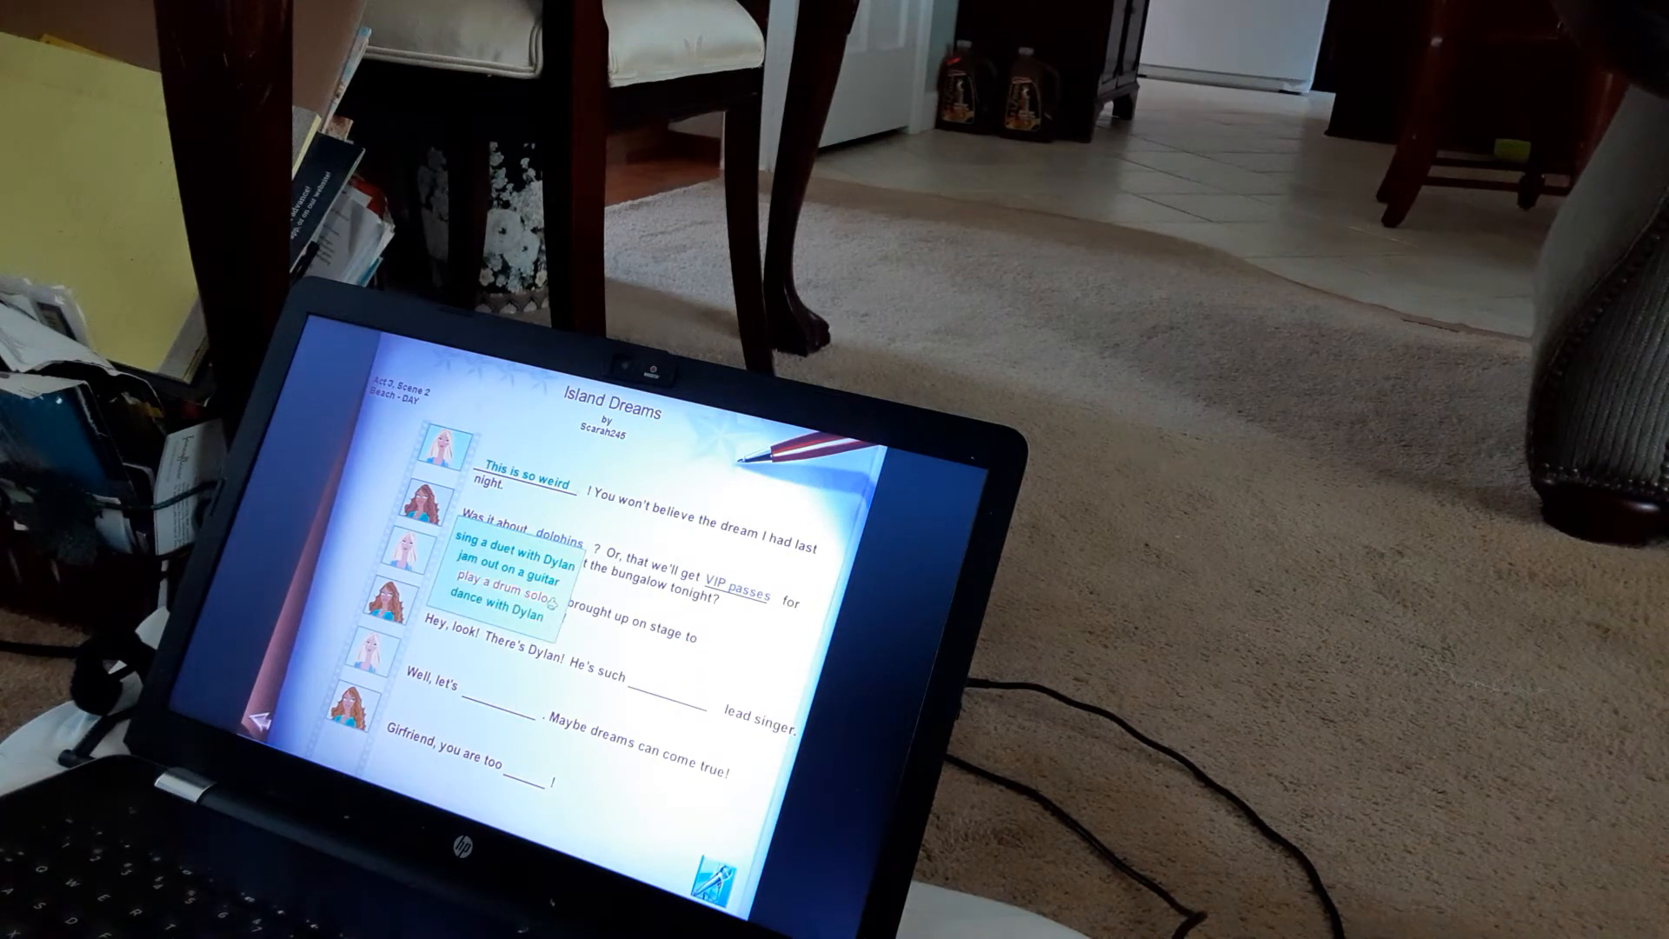
{"action": "left_click", "coordinate": [502, 596]}
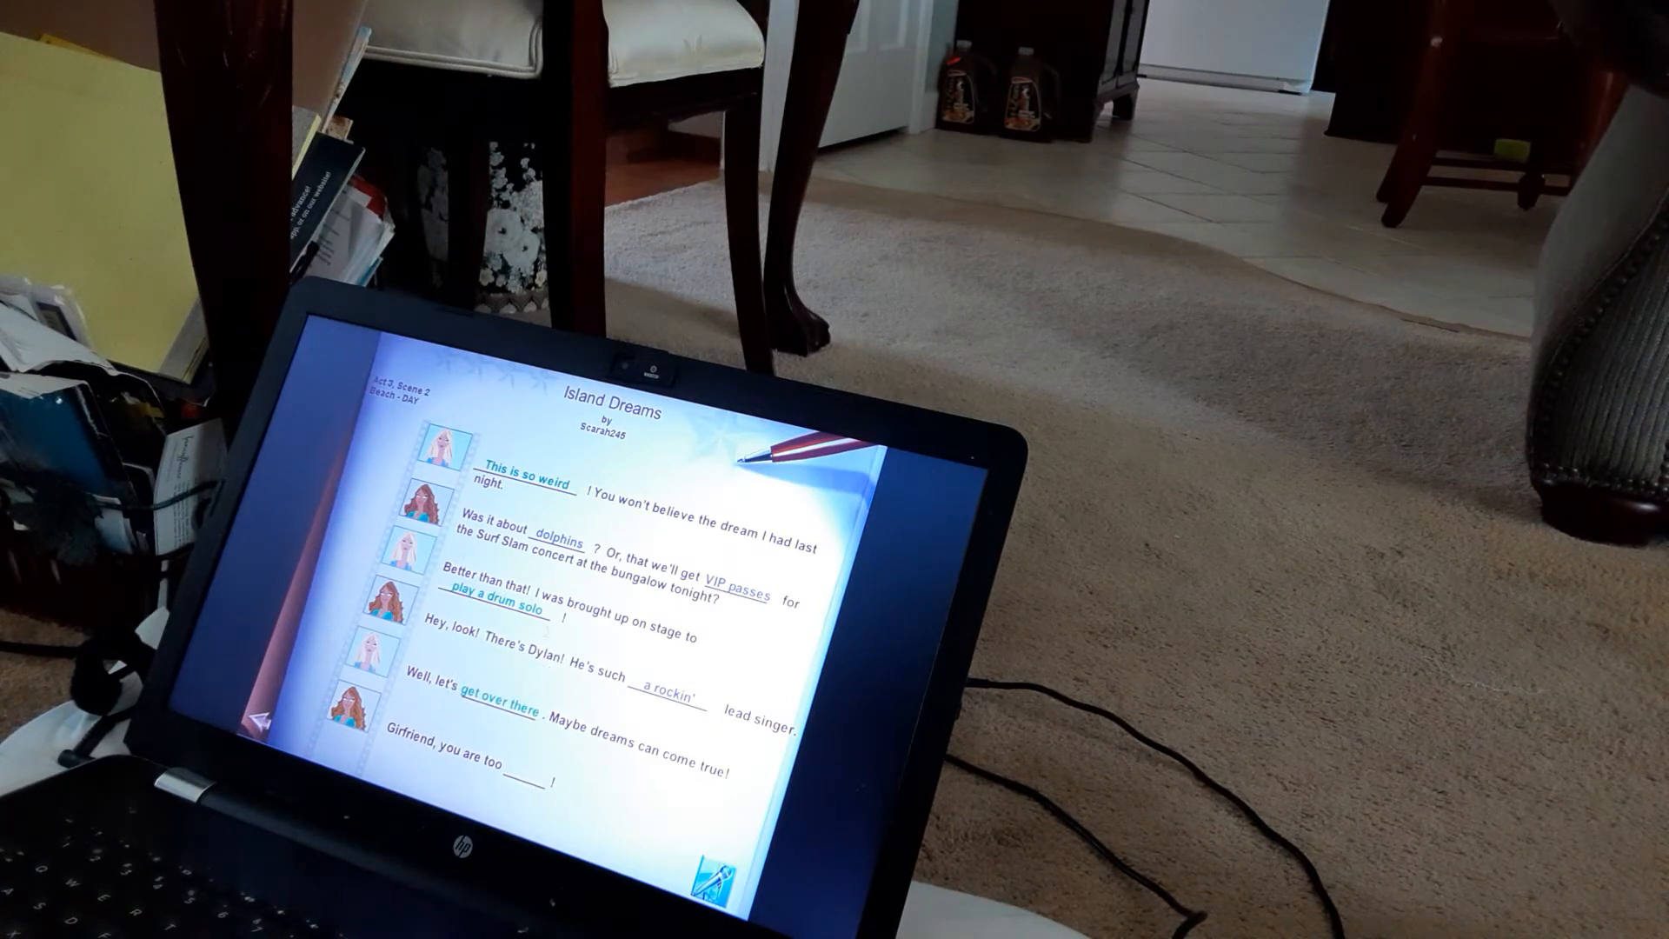
{"action": "left_click", "coordinate": [501, 599]}
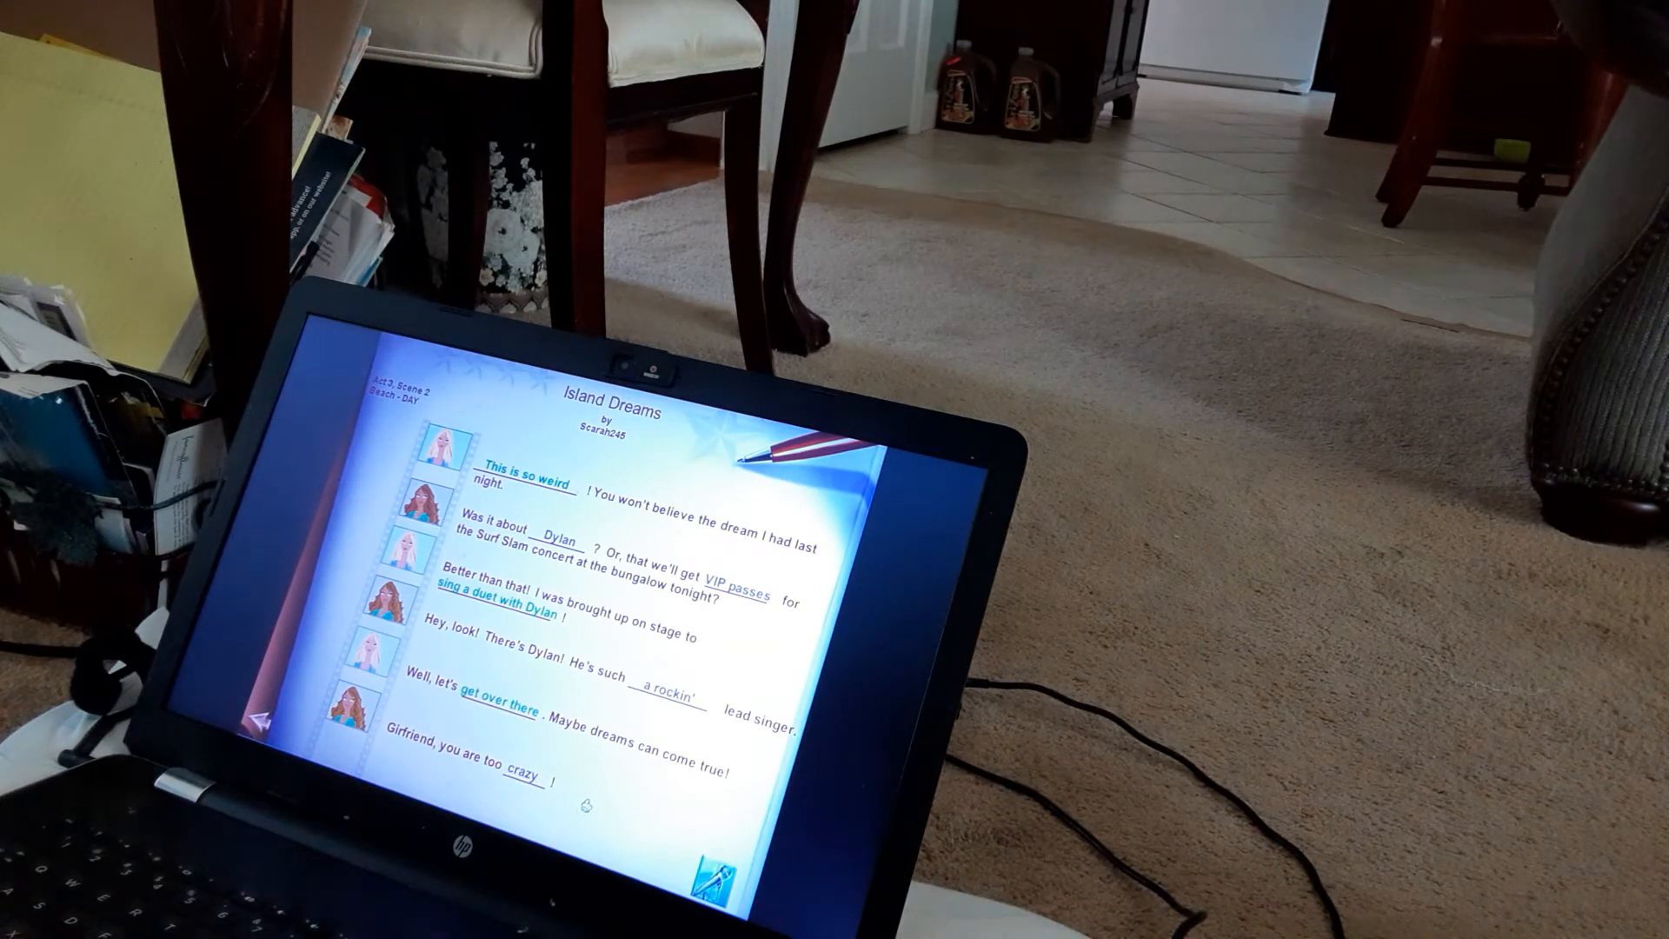
- Change the lead singer description from 'a rockin'' to 'a hot'
{"action": "left_click", "coordinate": [661, 679]}
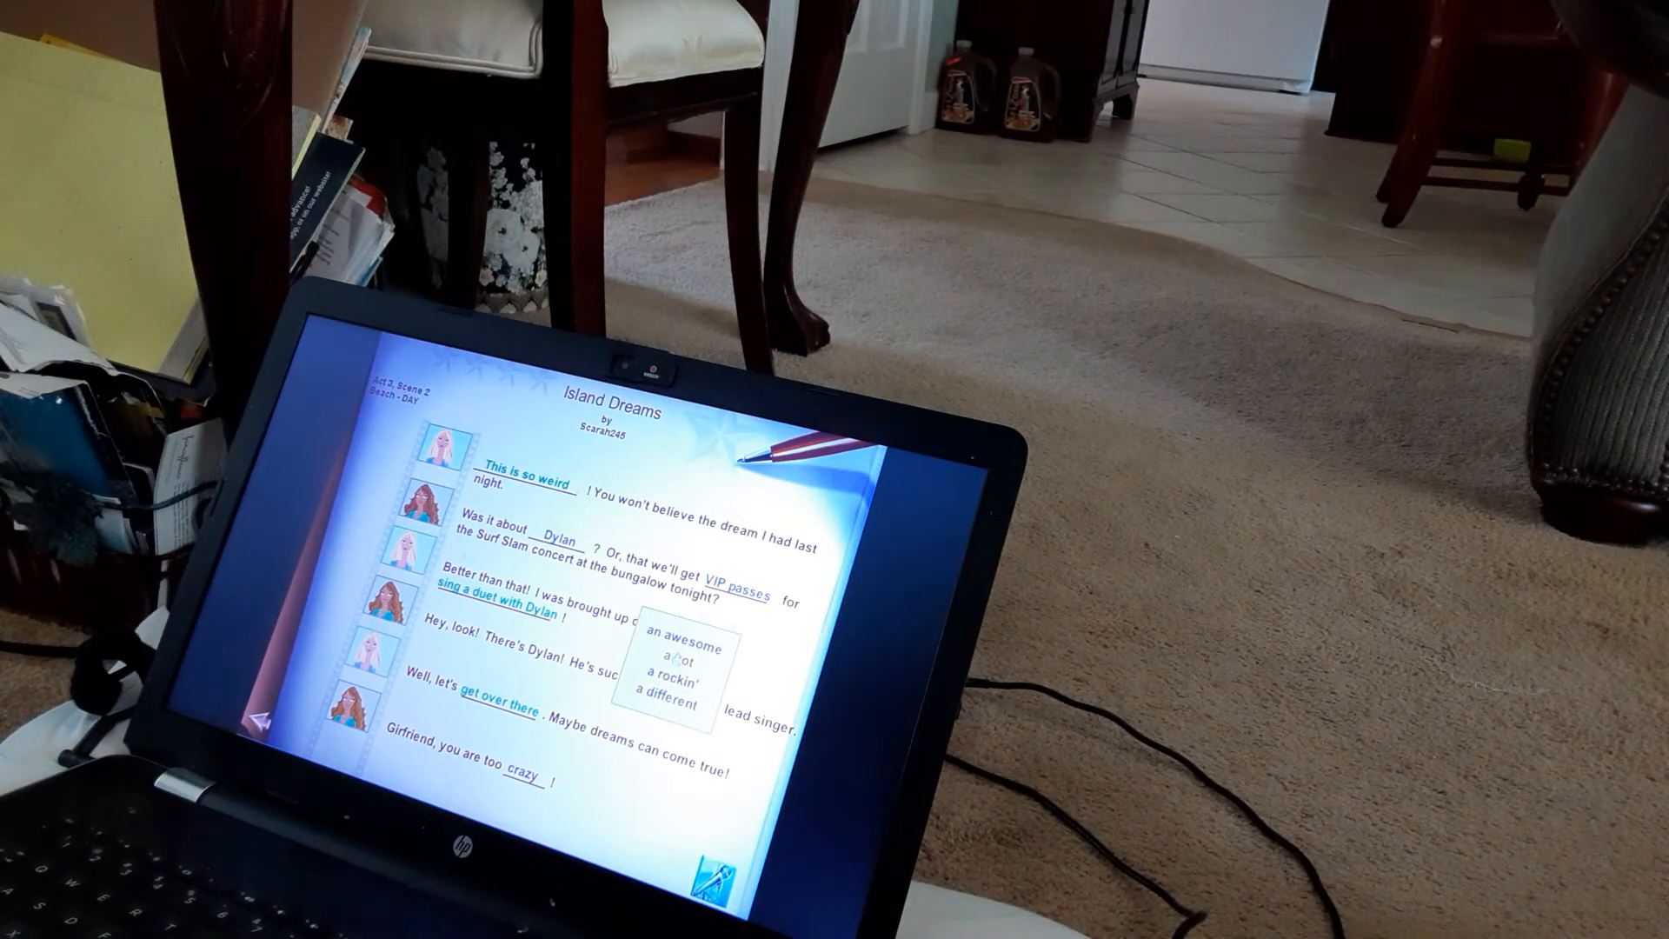
{"action": "left_click", "coordinate": [666, 674]}
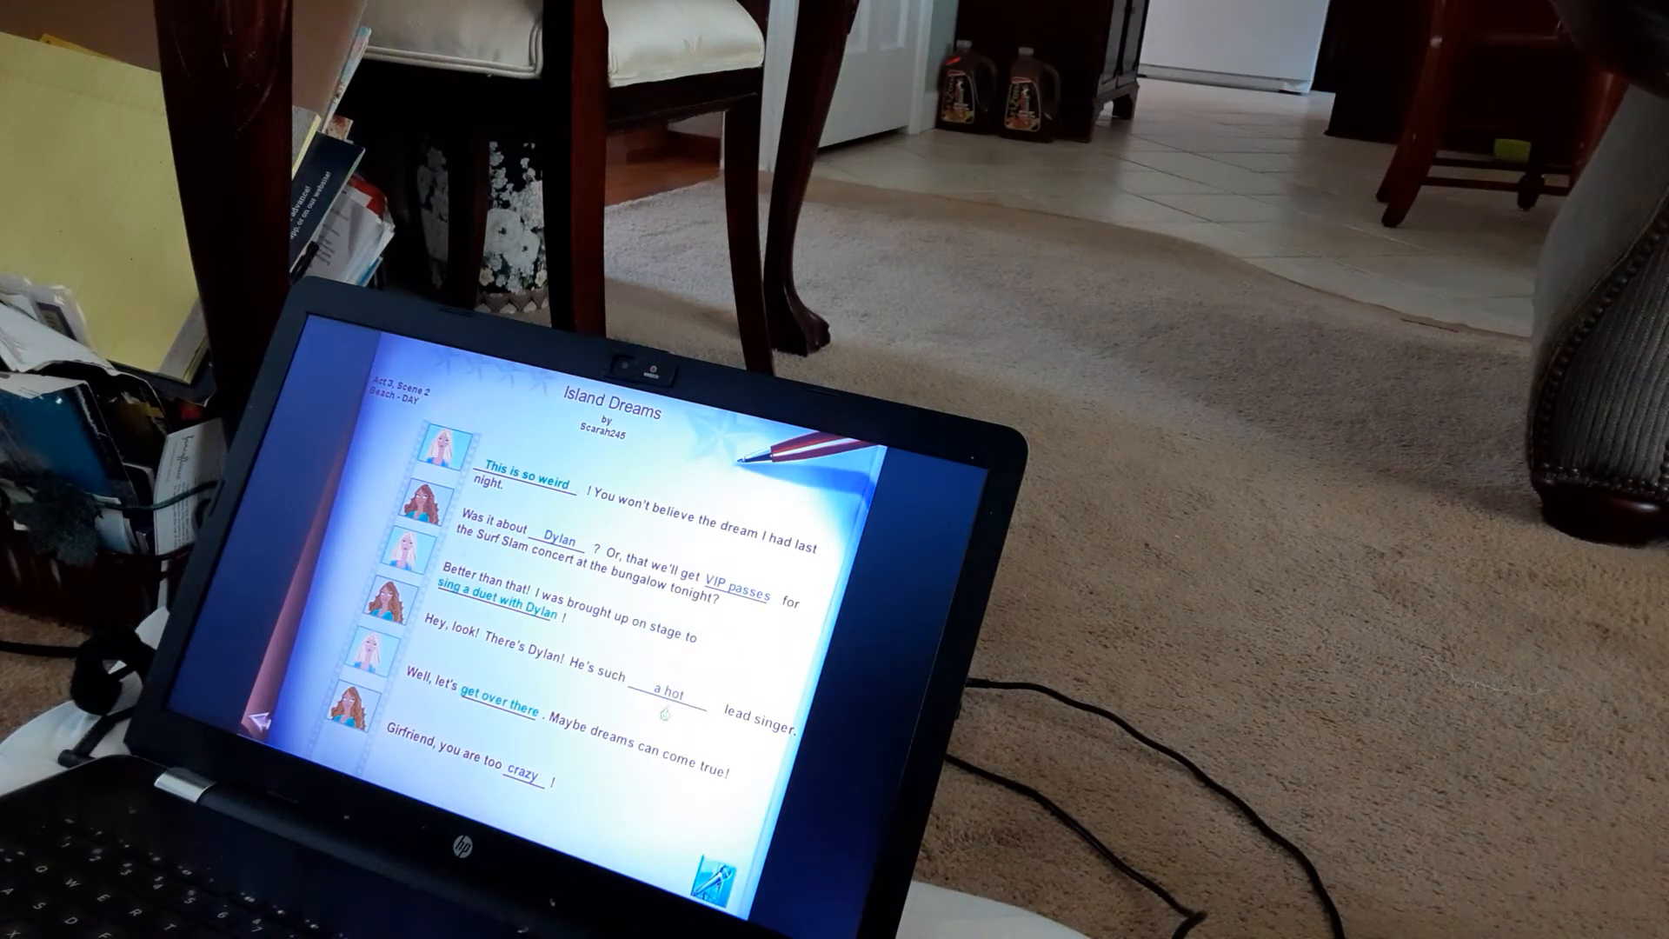